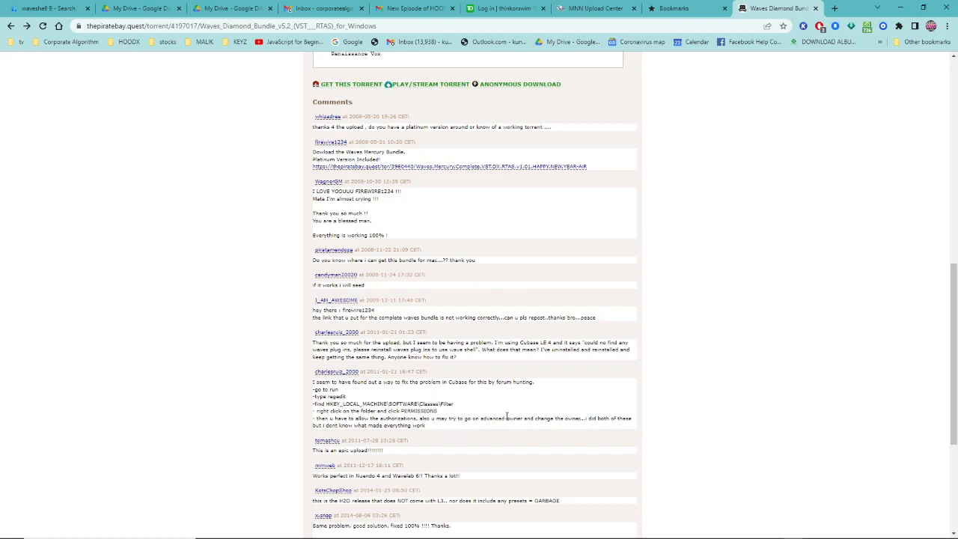
{"action": "mouse_move", "coordinate": [479, 426]}
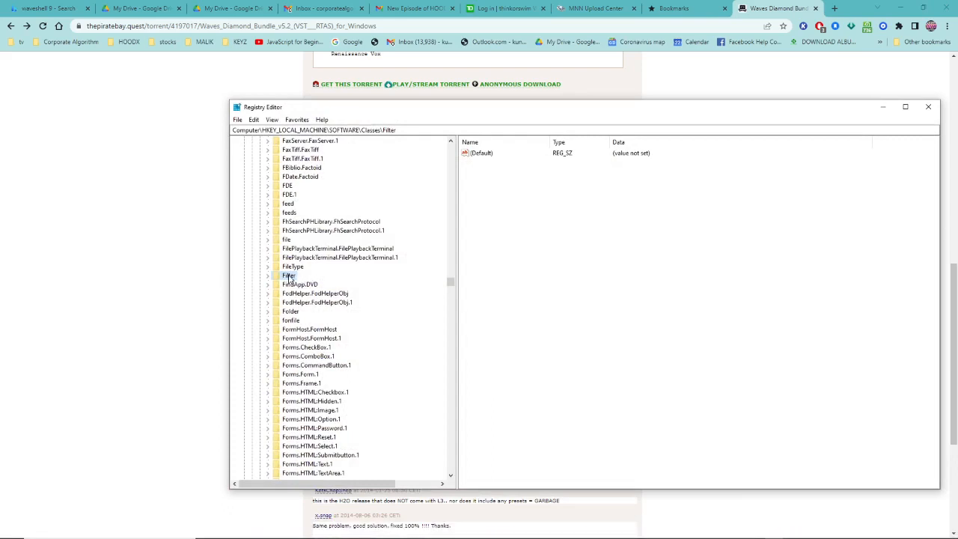
- Open Permissions for the Filter key under HKEY_LOCAL_MACHINE\SOFTWARE\Classes
{"action": "right_click", "coordinate": [289, 275]}
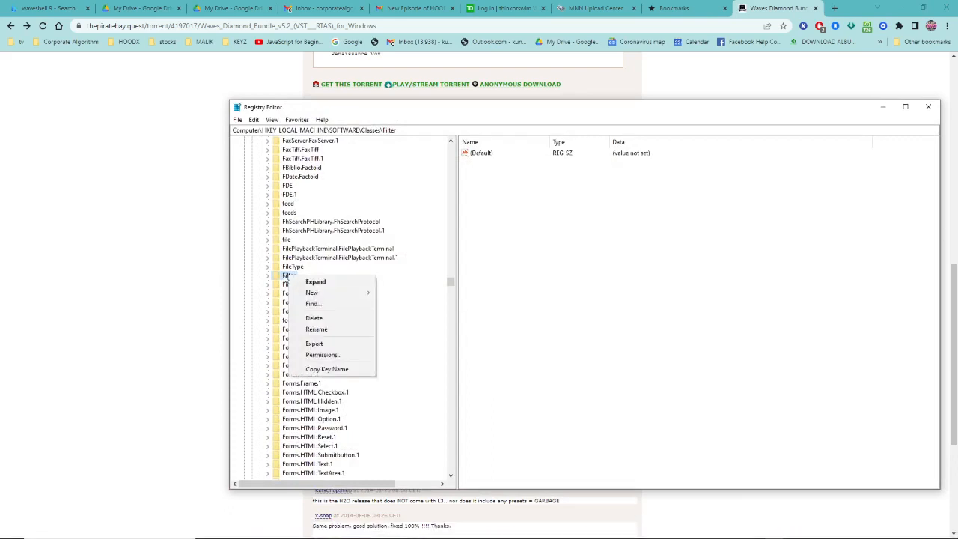
{"action": "mouse_move", "coordinate": [323, 355]}
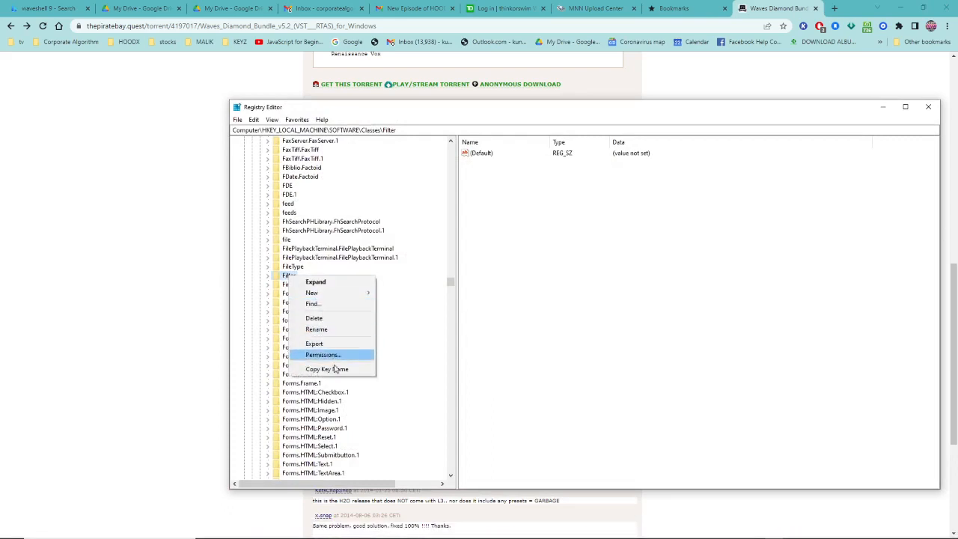
{"action": "left_click", "coordinate": [324, 355]}
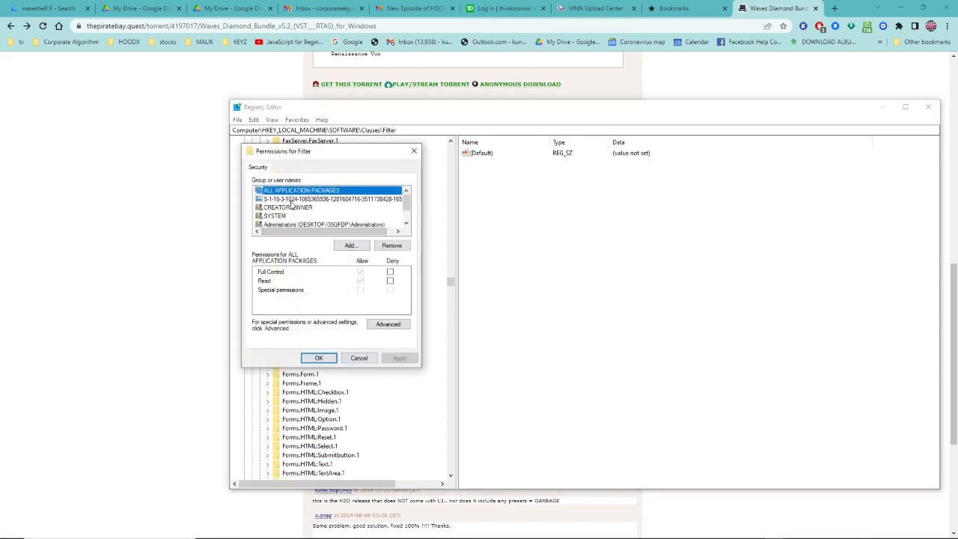
{"action": "left_click", "coordinate": [276, 215]}
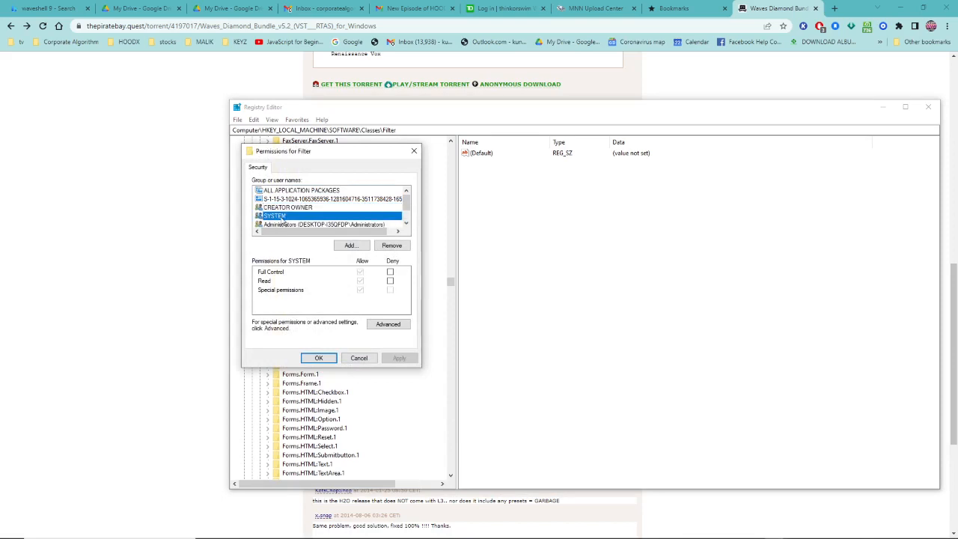
{"action": "mouse_move", "coordinate": [359, 300]}
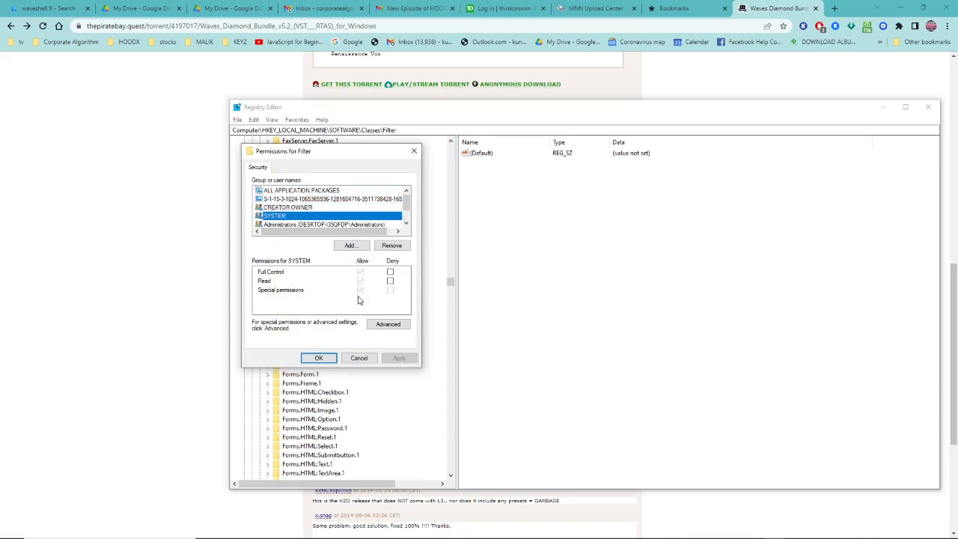
{"action": "scroll", "scroll_direction": "down", "scroll_amount": 3}
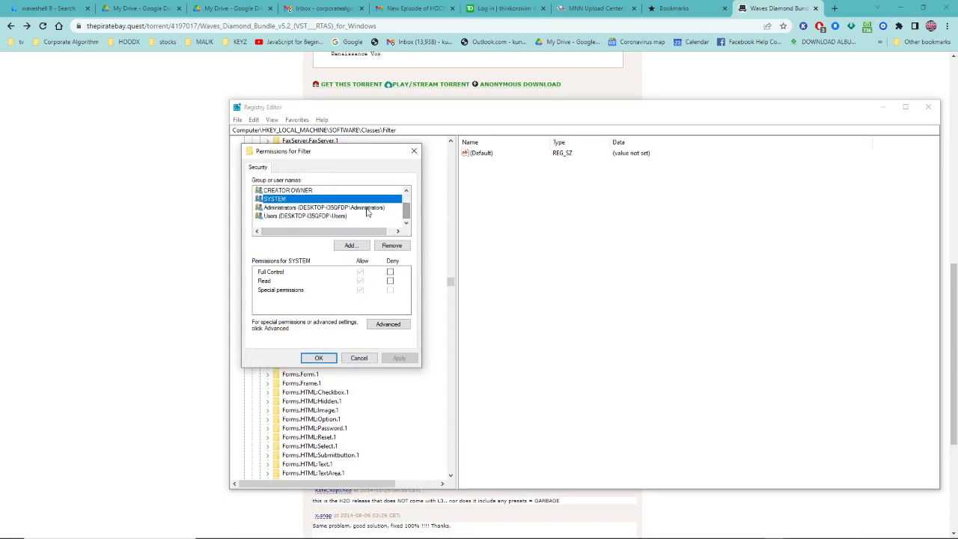
{"action": "left_click", "coordinate": [305, 215]}
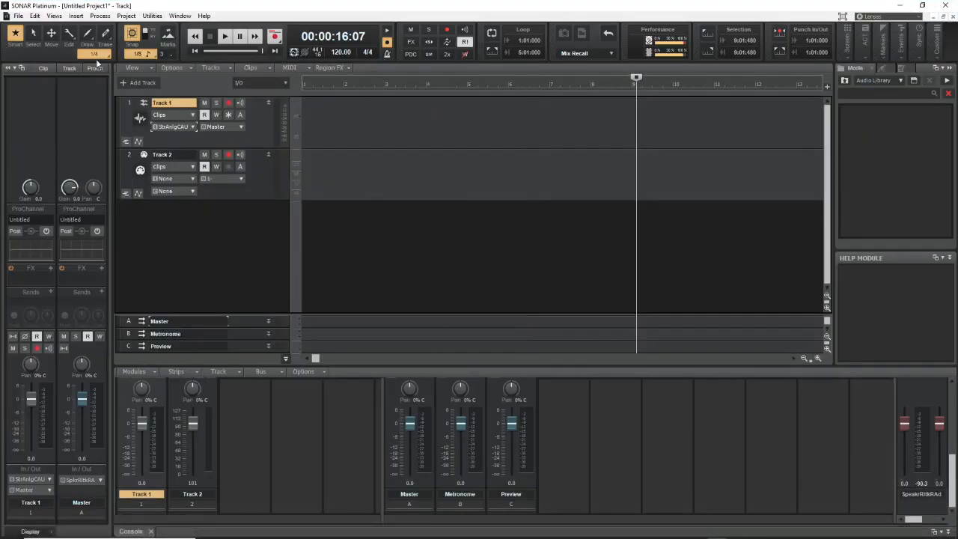
- Open Preferences from the Edit menu in SONAR Platinum
{"action": "left_click", "coordinate": [35, 15]}
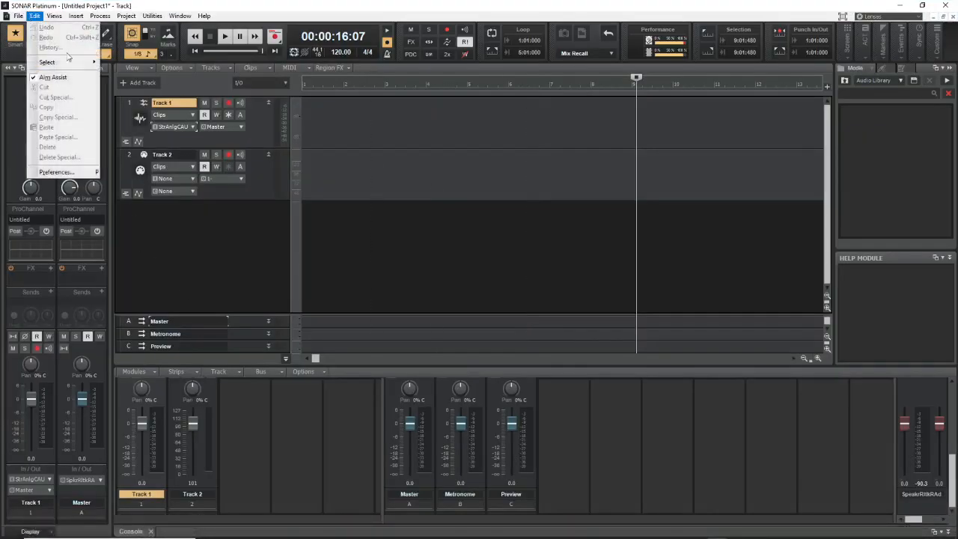
{"action": "left_click", "coordinate": [57, 172]}
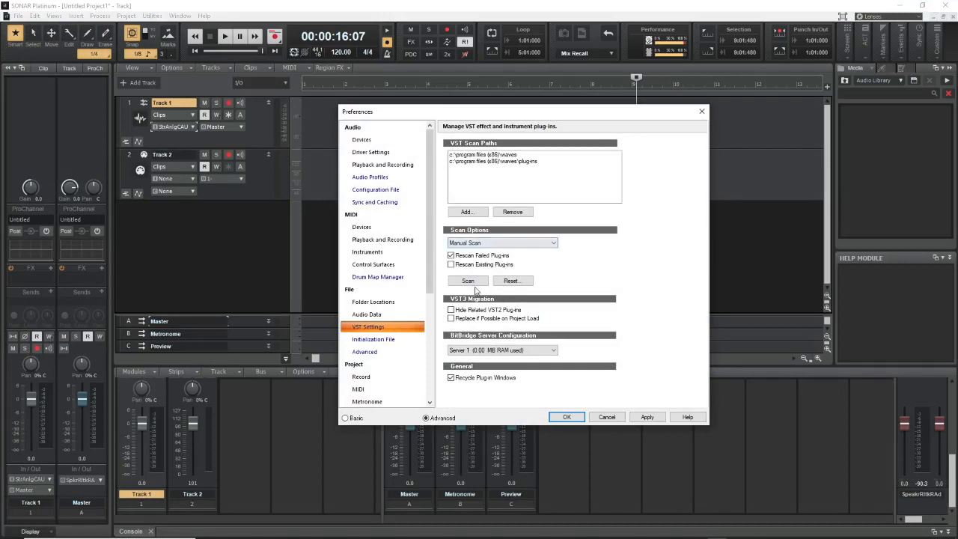
{"action": "mouse_move", "coordinate": [473, 132]}
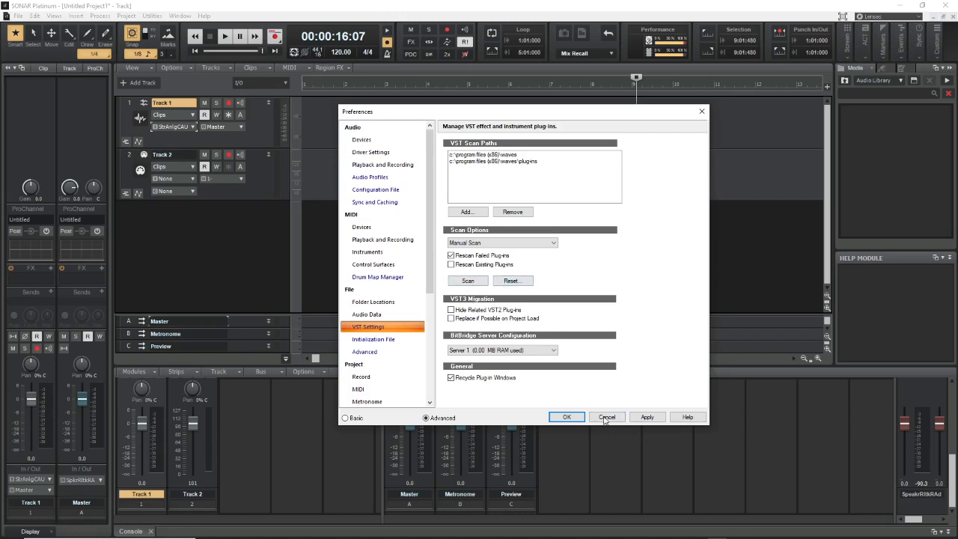
- Cancel out of the VST Settings preferences after reviewing the scan paths
{"action": "left_click", "coordinate": [606, 416]}
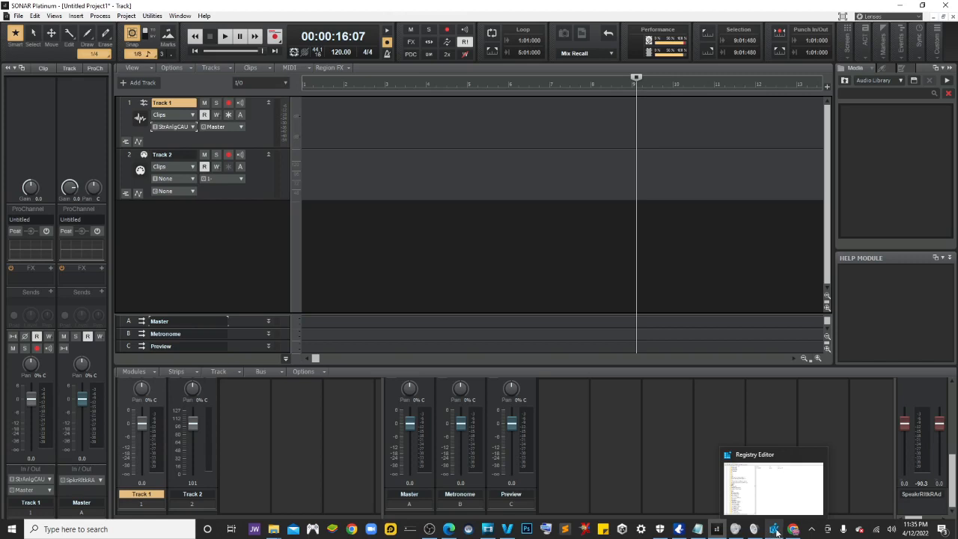
{"action": "mouse_move", "coordinate": [718, 530]}
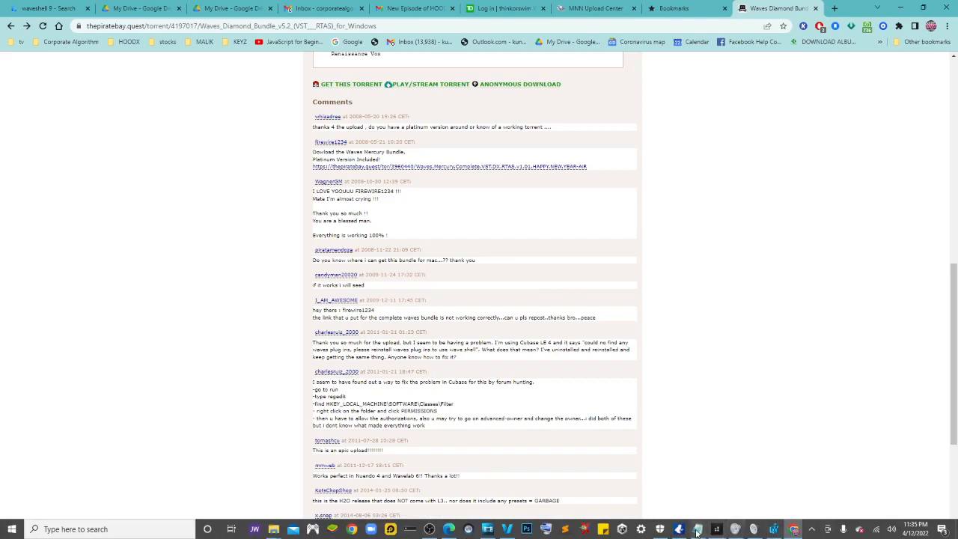
- Switch back to the Chrome torrent page comments, leaving SONAR in the background
{"action": "left_click", "coordinate": [679, 530]}
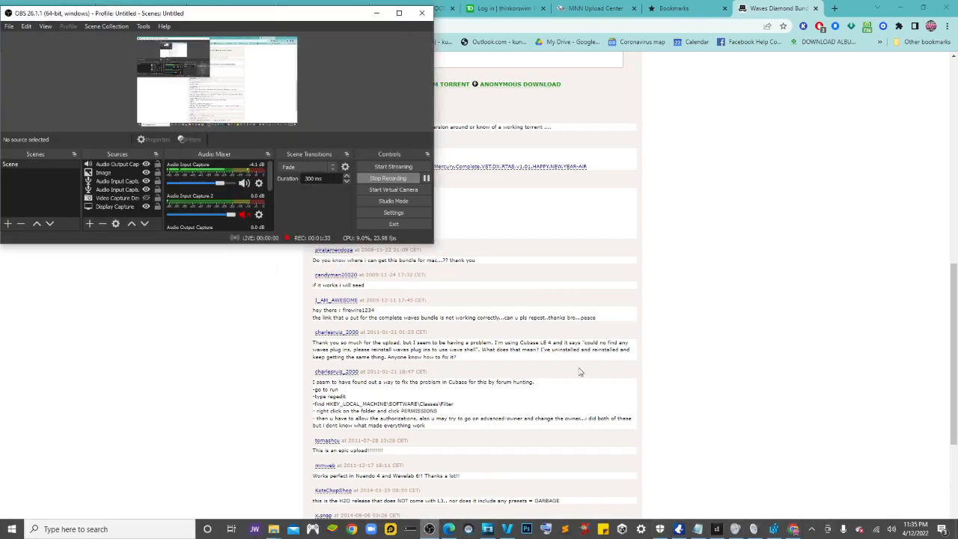